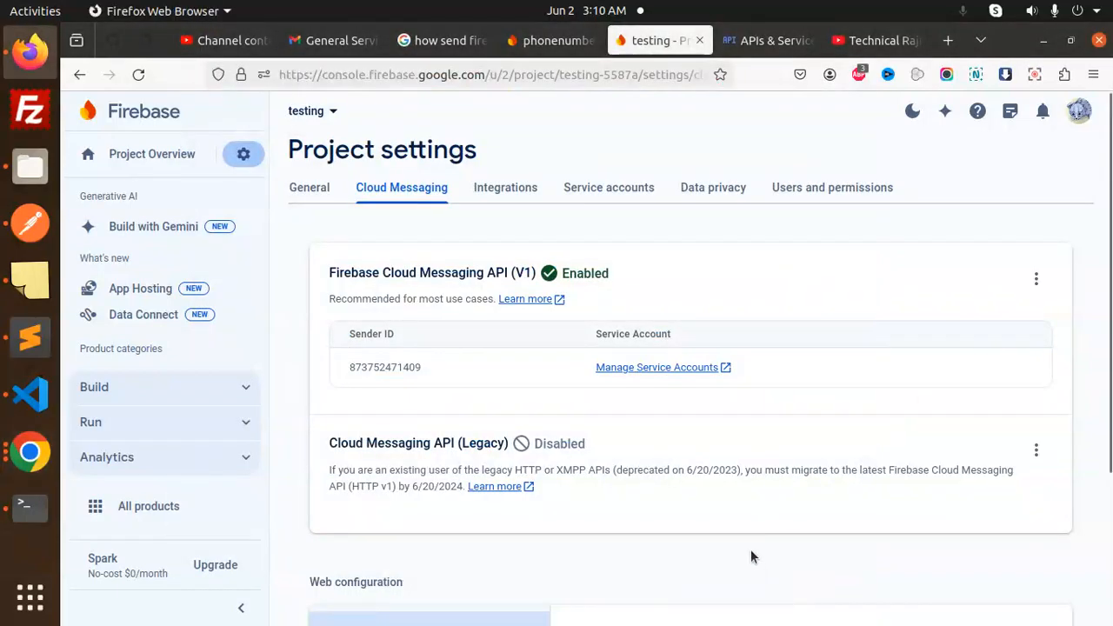
mouse_move(752, 448)
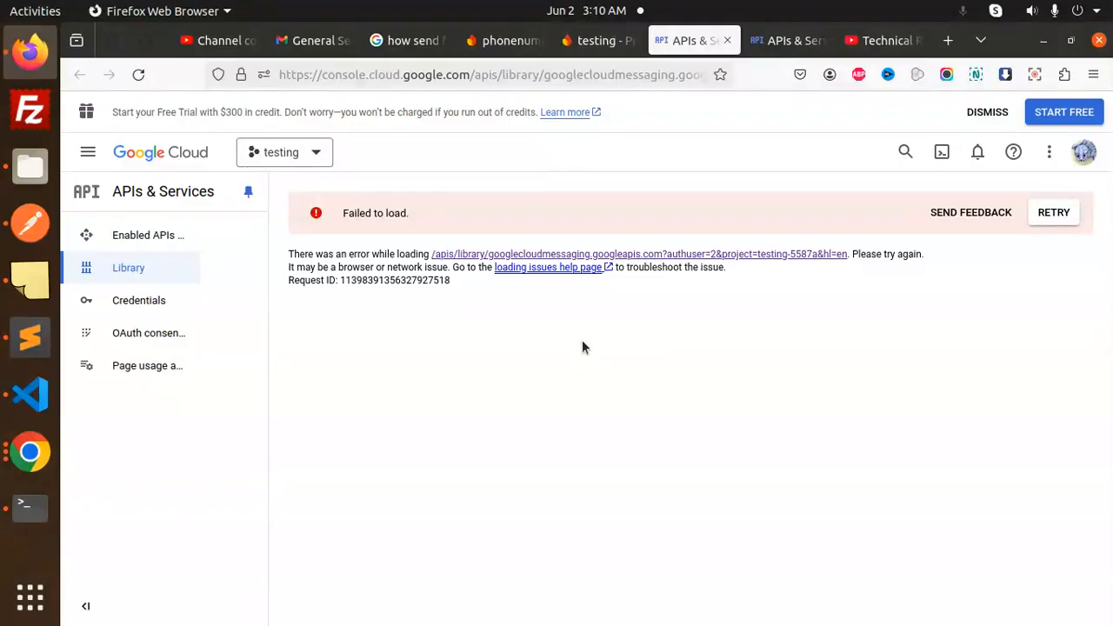
mouse_move(595, 337)
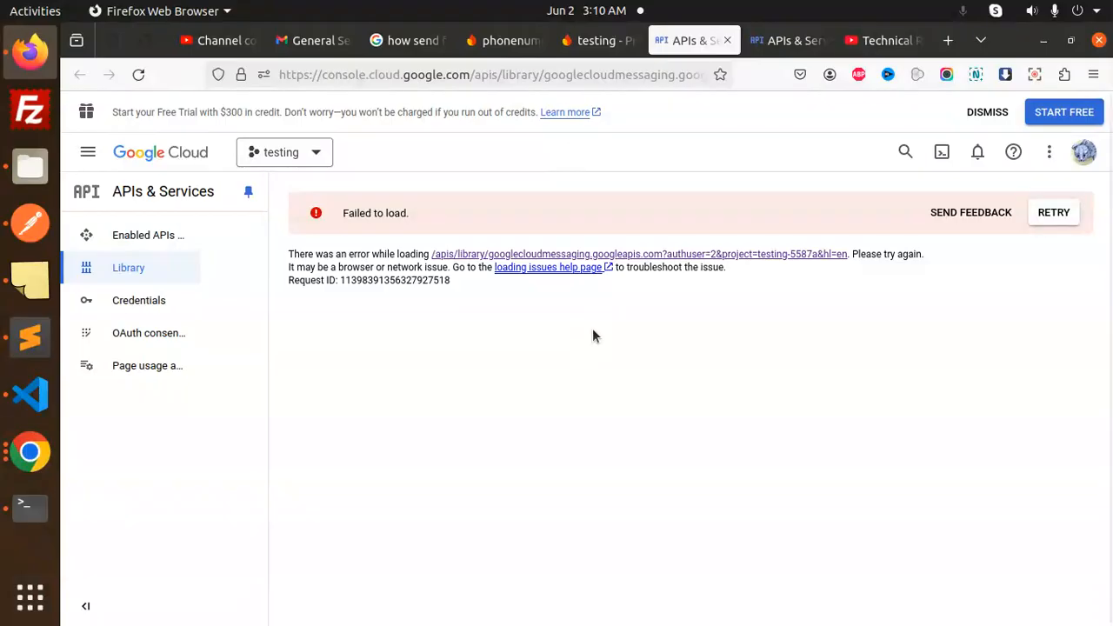
Show the YouTube New Firebase Push Notification playlist, then return to Firebase Cloud Messaging settings.
click(882, 40)
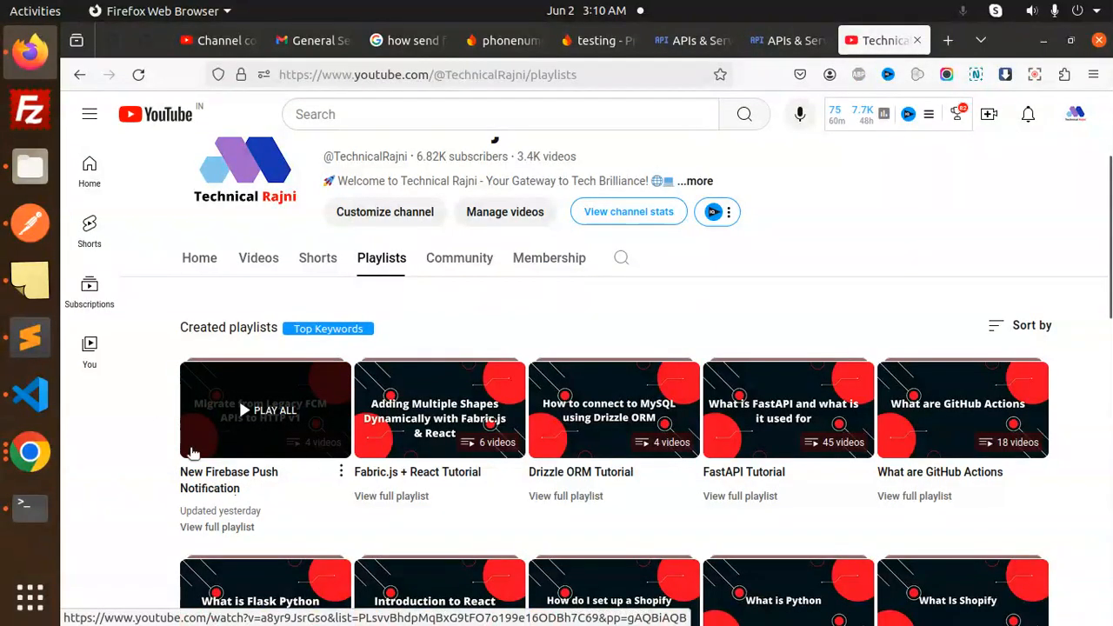
mouse_move(356, 302)
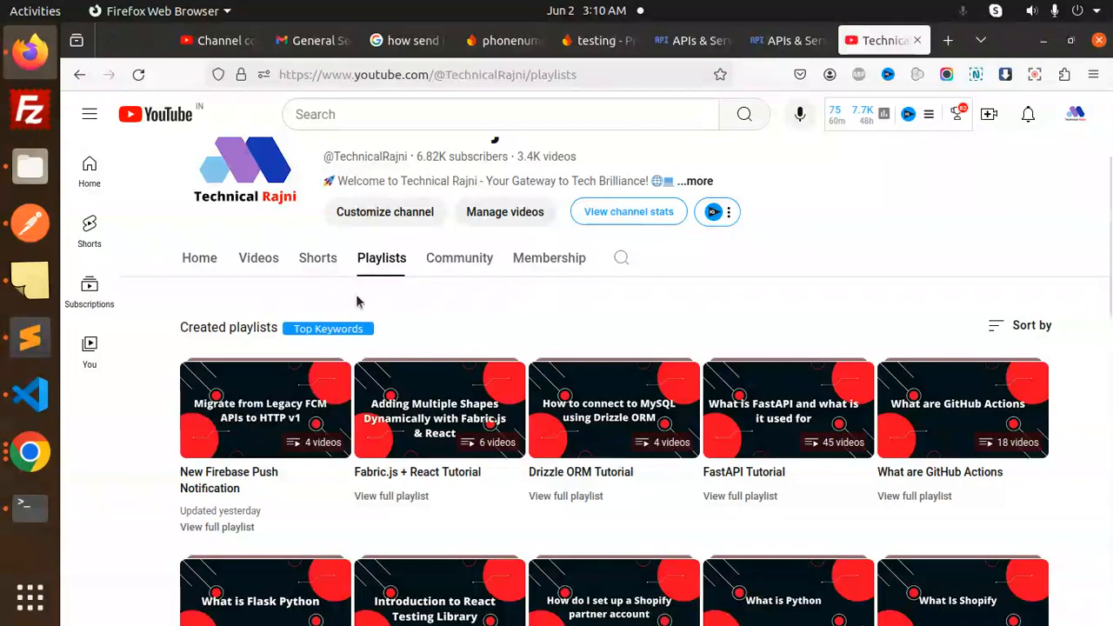
click(597, 40)
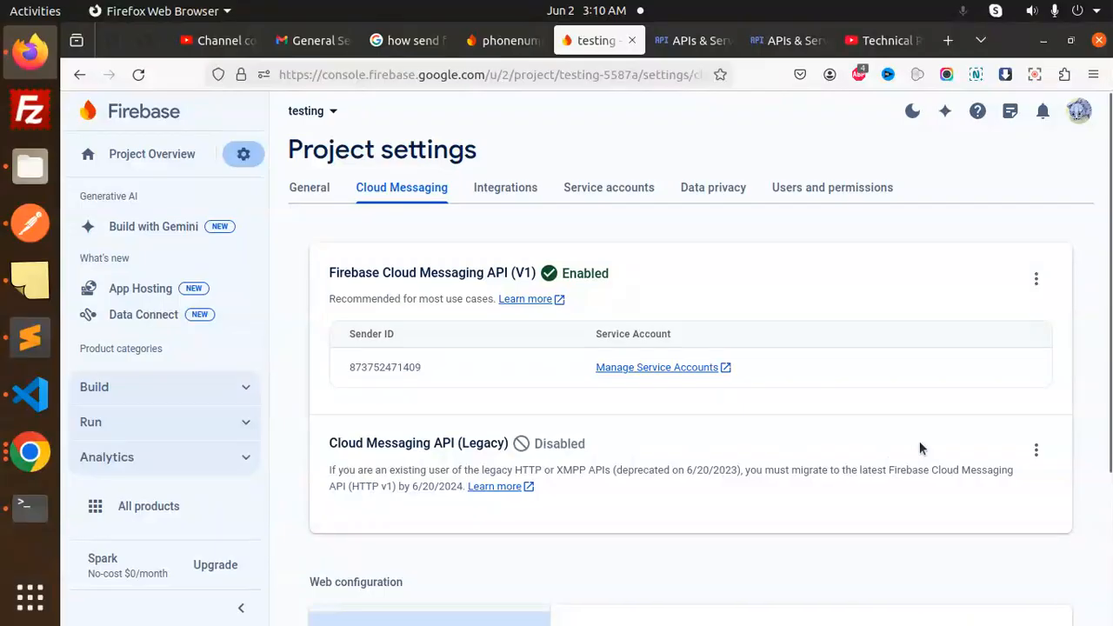
mouse_move(982, 446)
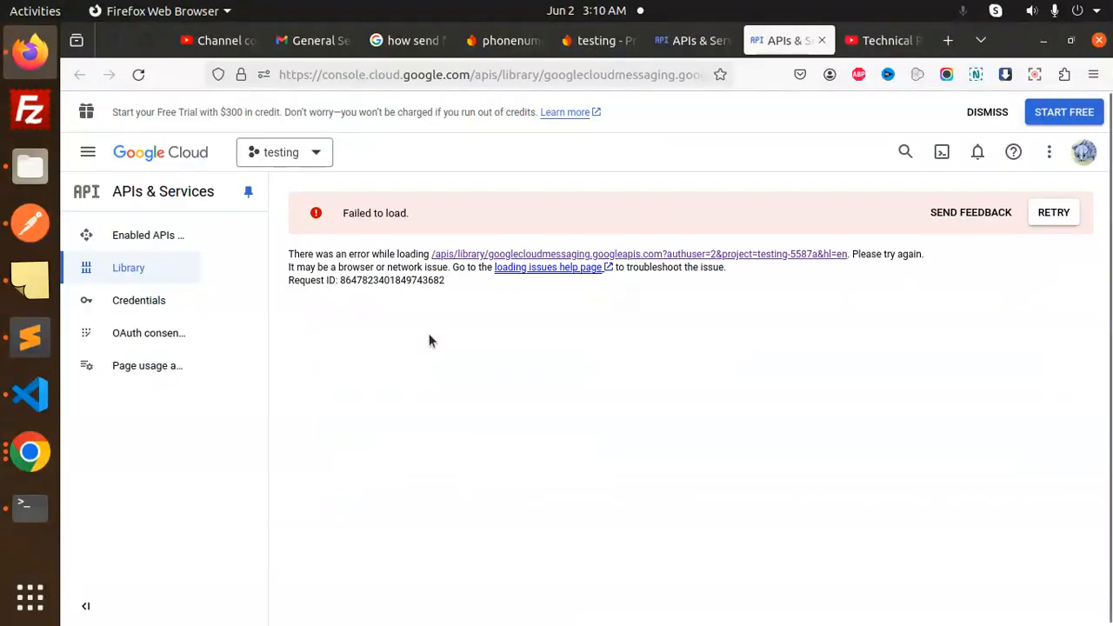
mouse_move(461, 338)
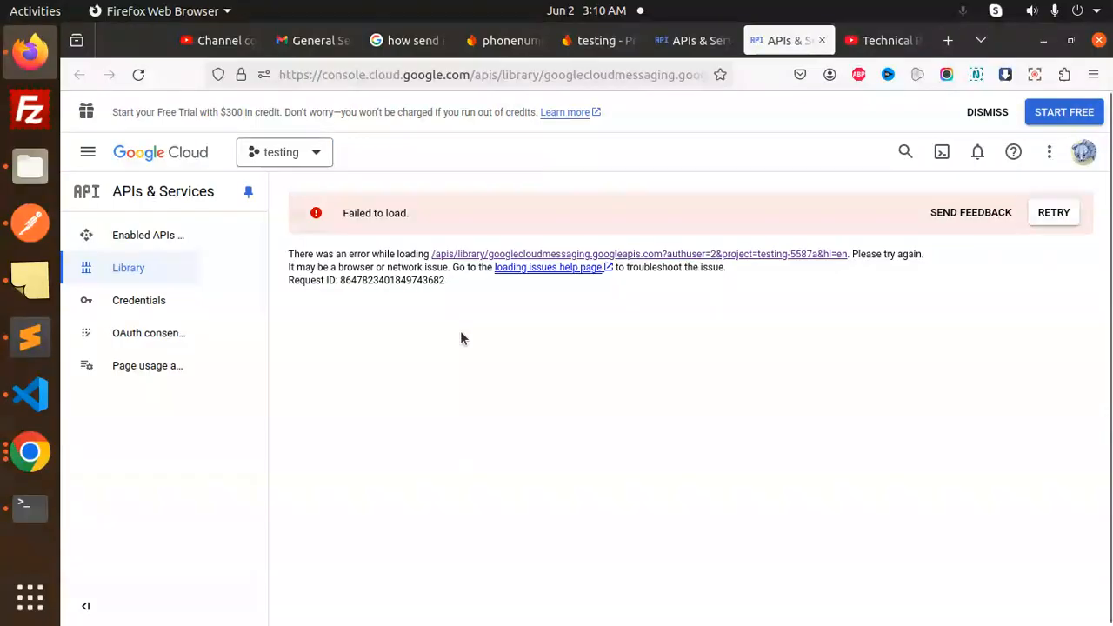
click(598, 40)
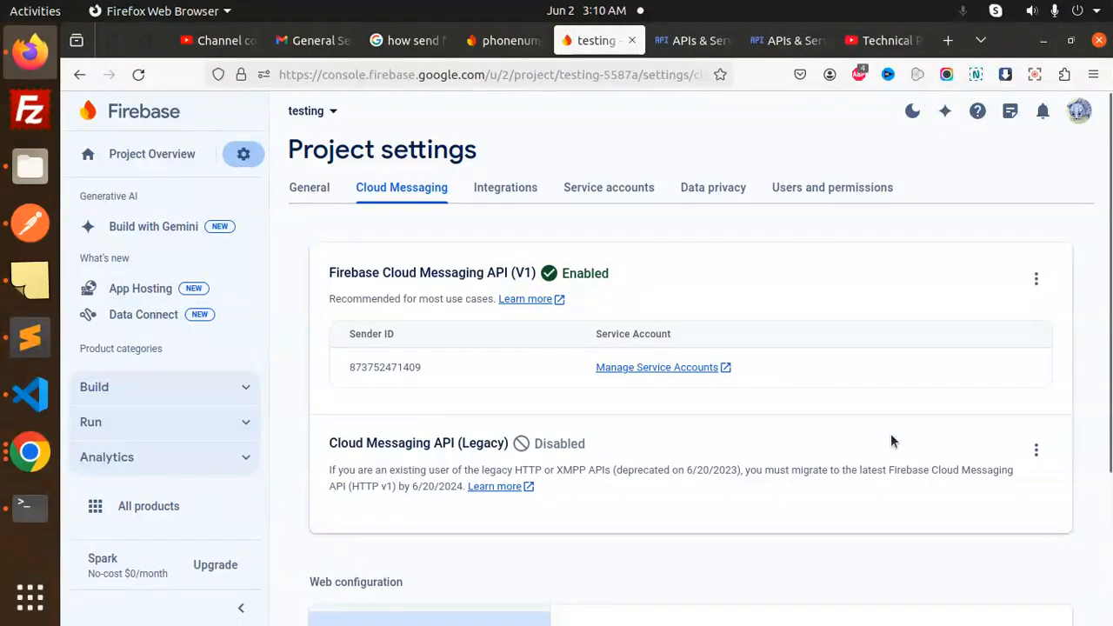
mouse_move(323, 272)
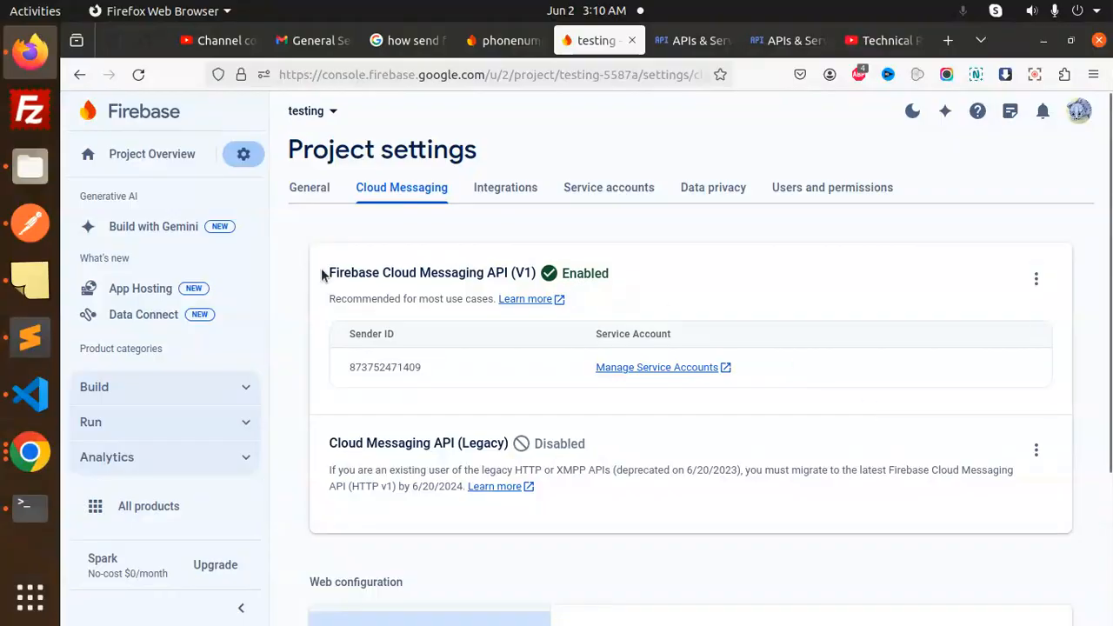
double_click(450, 272)
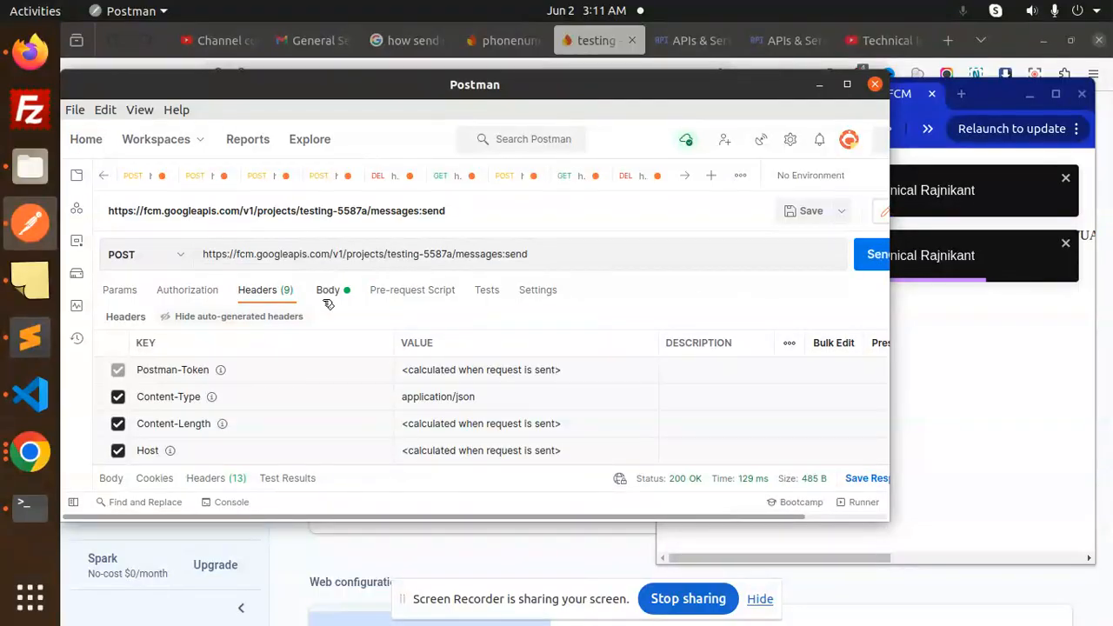
Display the messages:send request body with the device token and notification title and body.
click(328, 289)
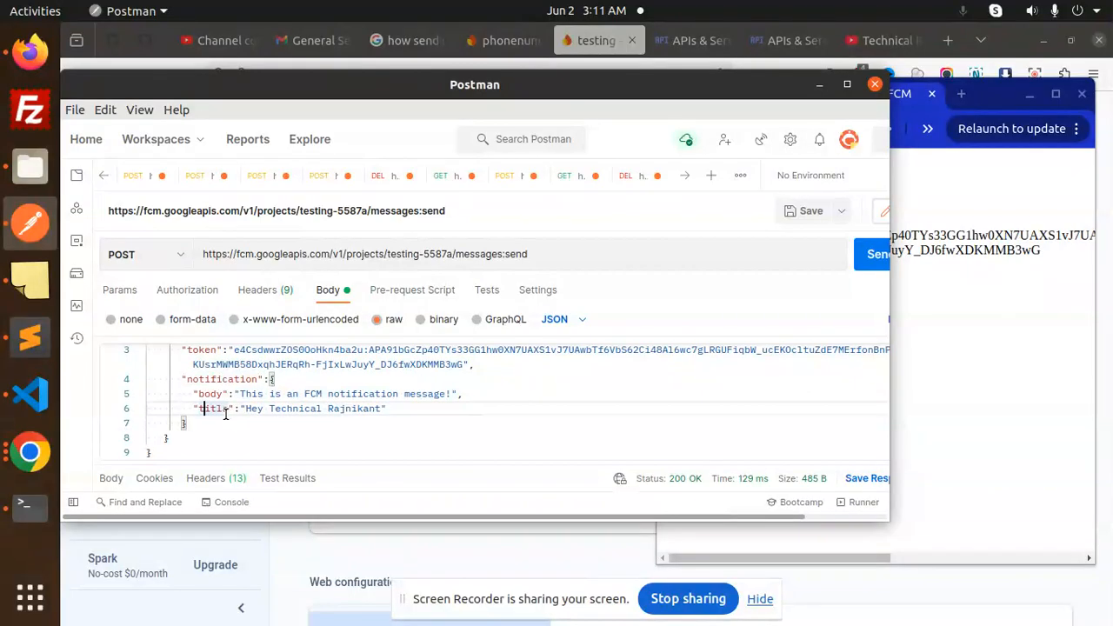
View the request headers and inspect the Bearer token in the Authorization header.
click(257, 290)
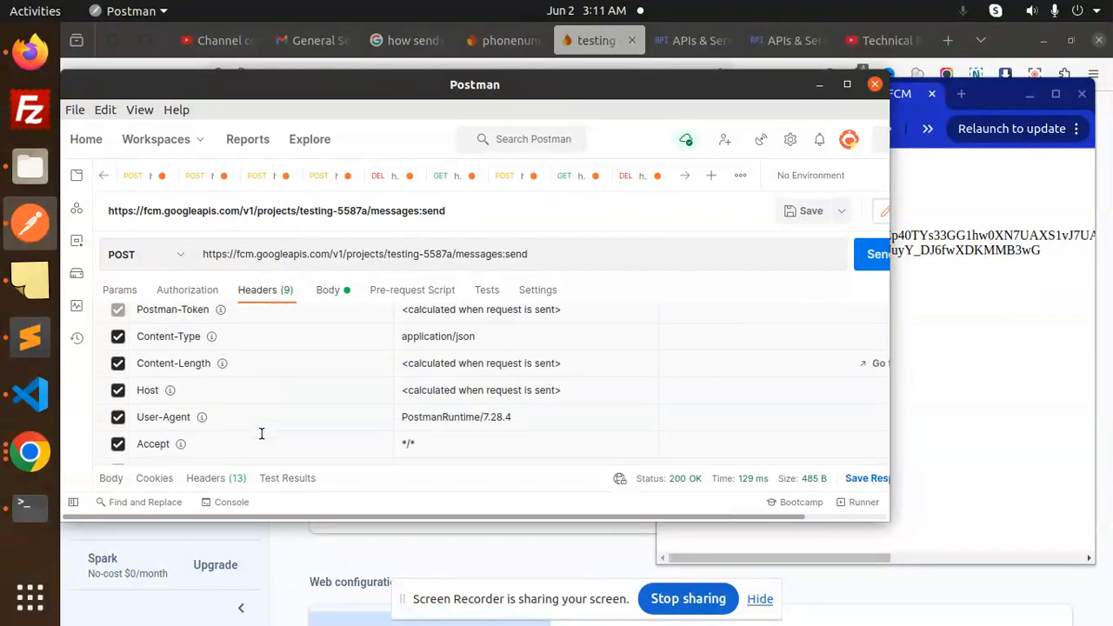
double_click(167, 424)
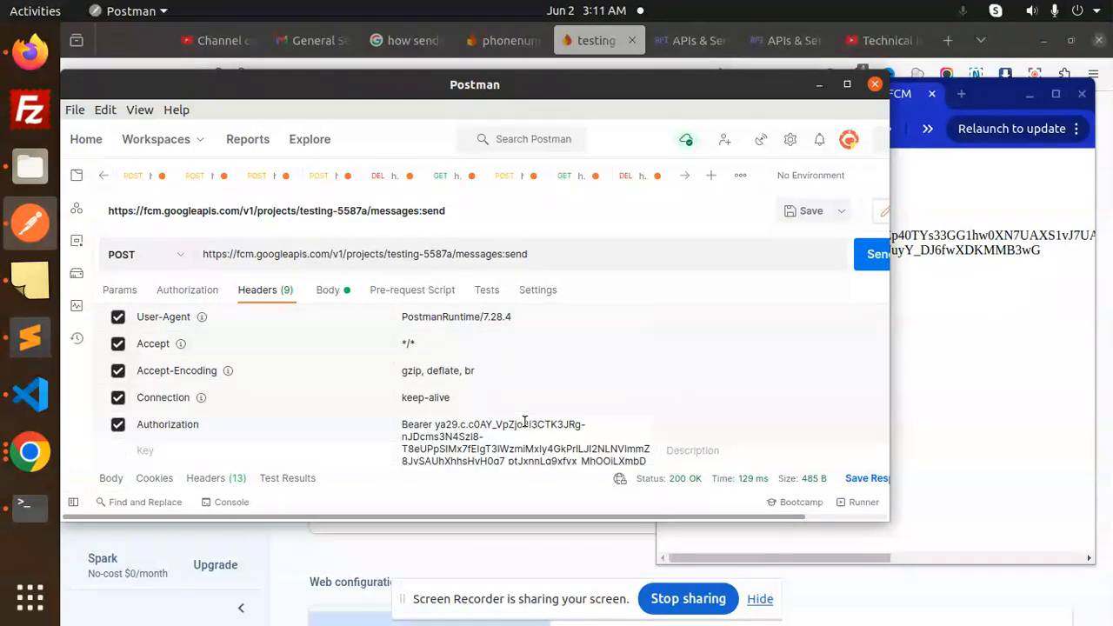
click(526, 425)
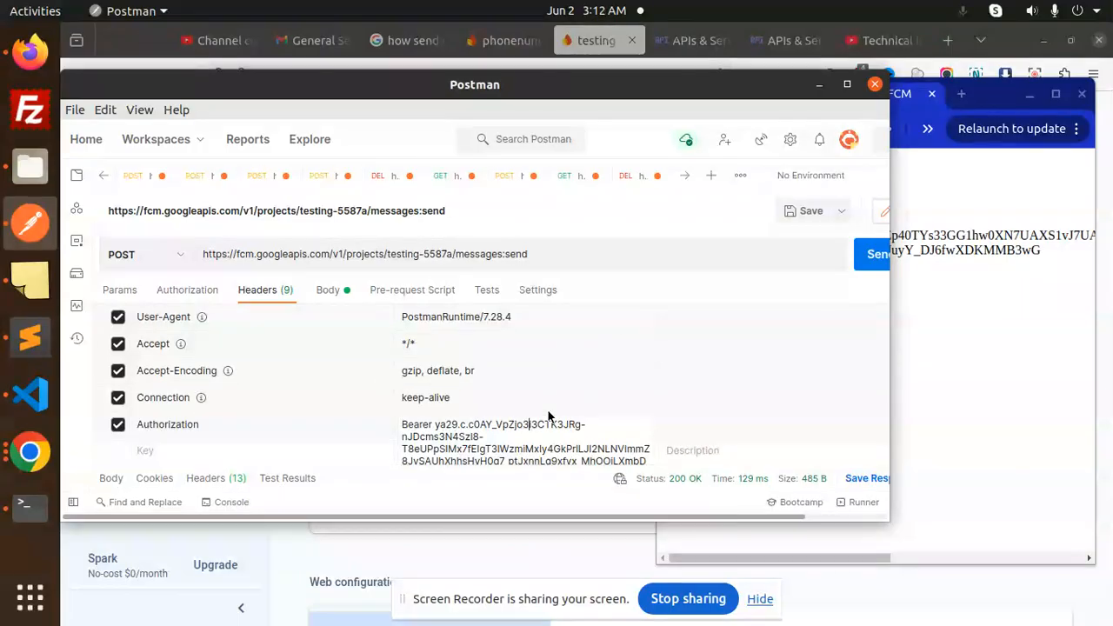
mouse_move(29, 394)
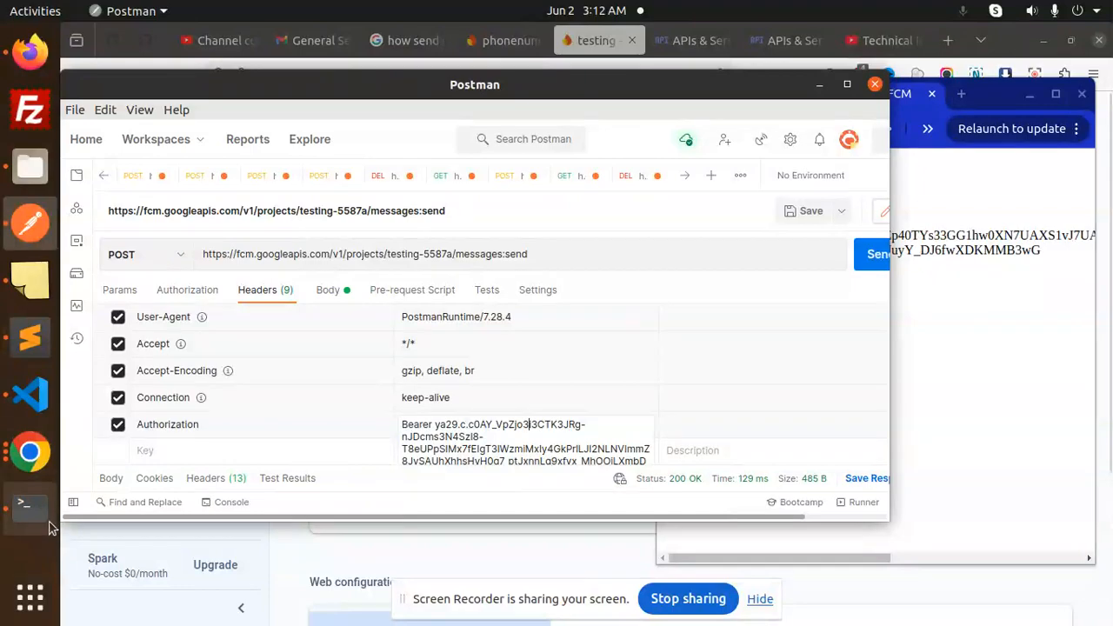
mouse_move(31, 396)
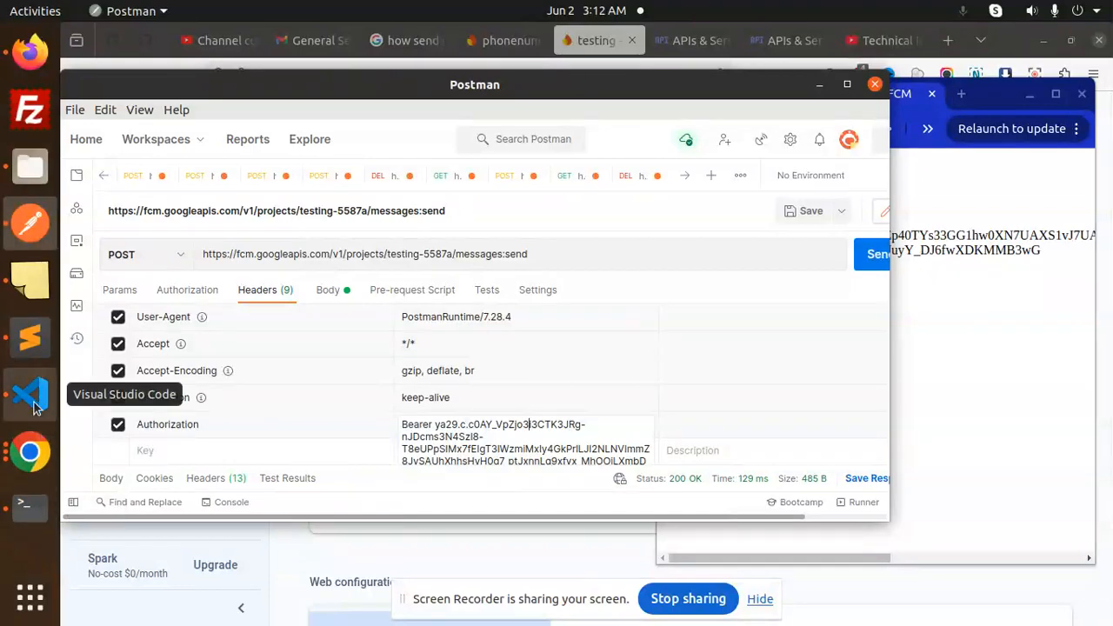
Switch to VS Code to view accessToken.js and its printed access token.
click(30, 395)
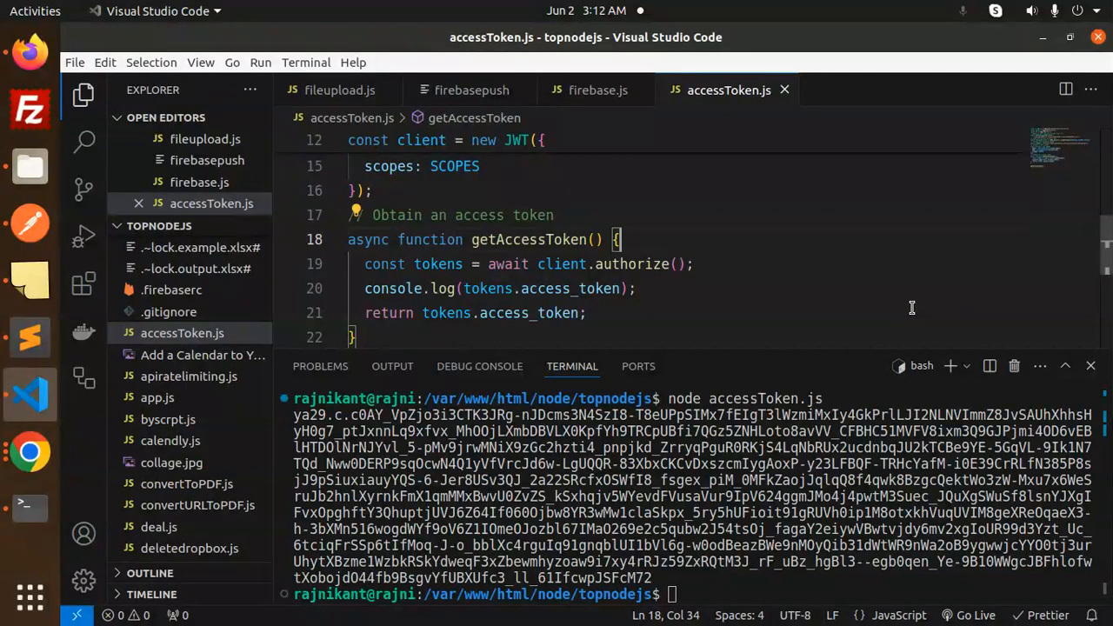
mouse_move(432, 246)
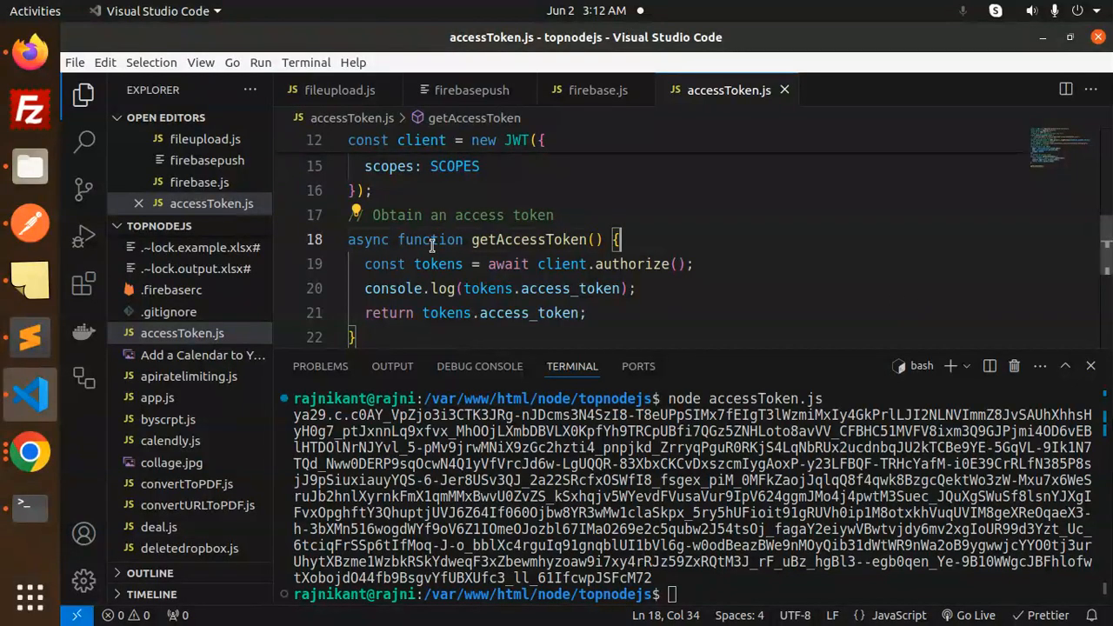
mouse_move(556, 313)
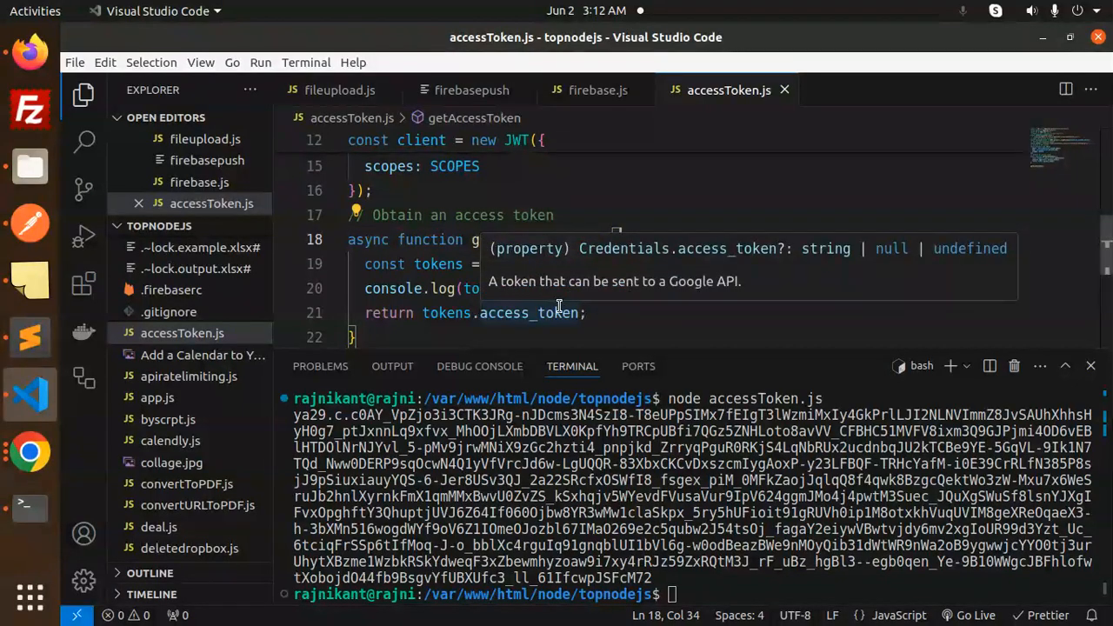
mouse_move(533, 300)
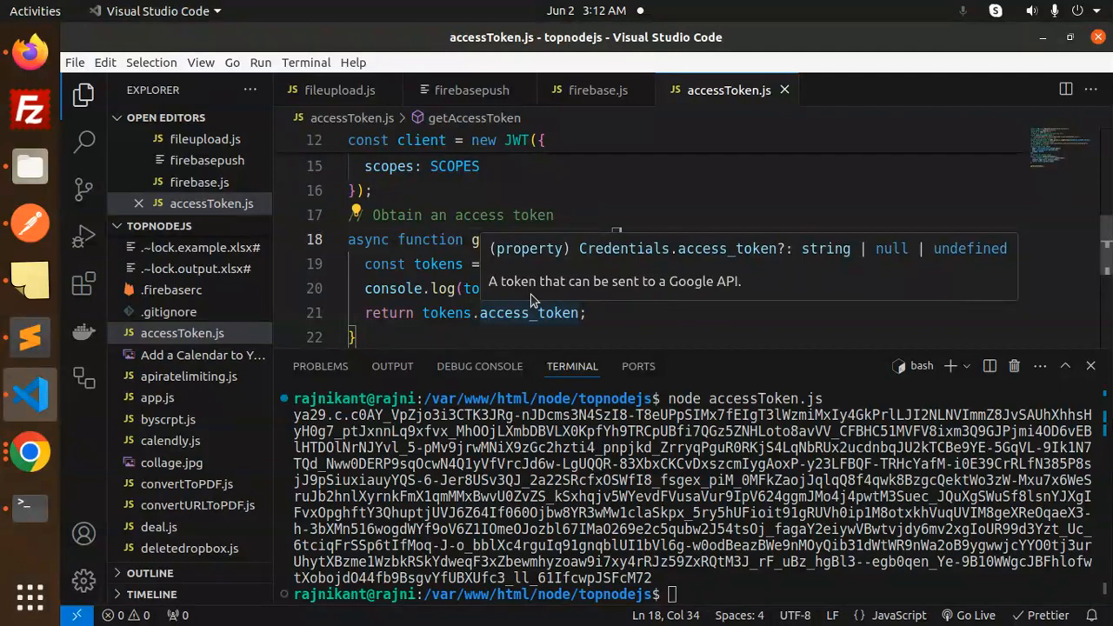
mouse_move(524, 298)
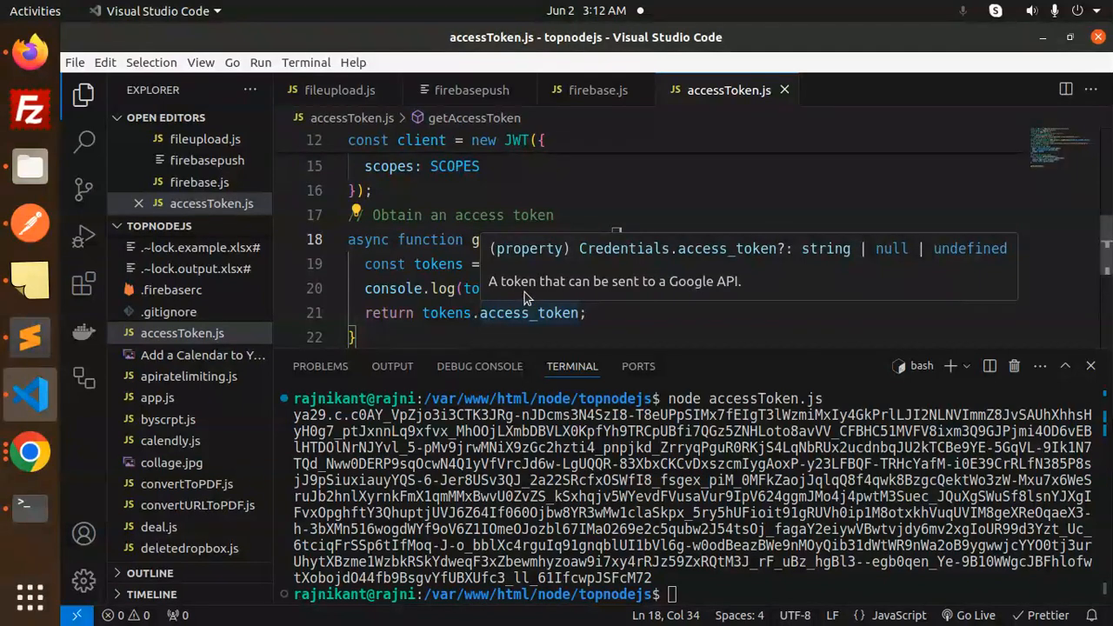